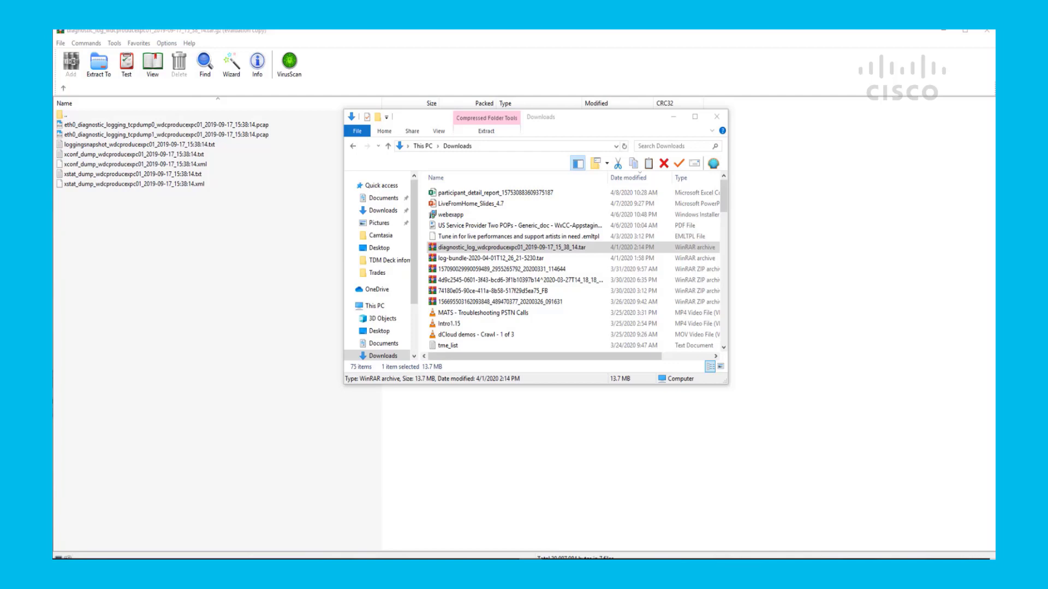
- Select the diagnostic_log .tar archive in Downloads so WinRAR lists its pcap, txt and xml files
left_click(521, 247)
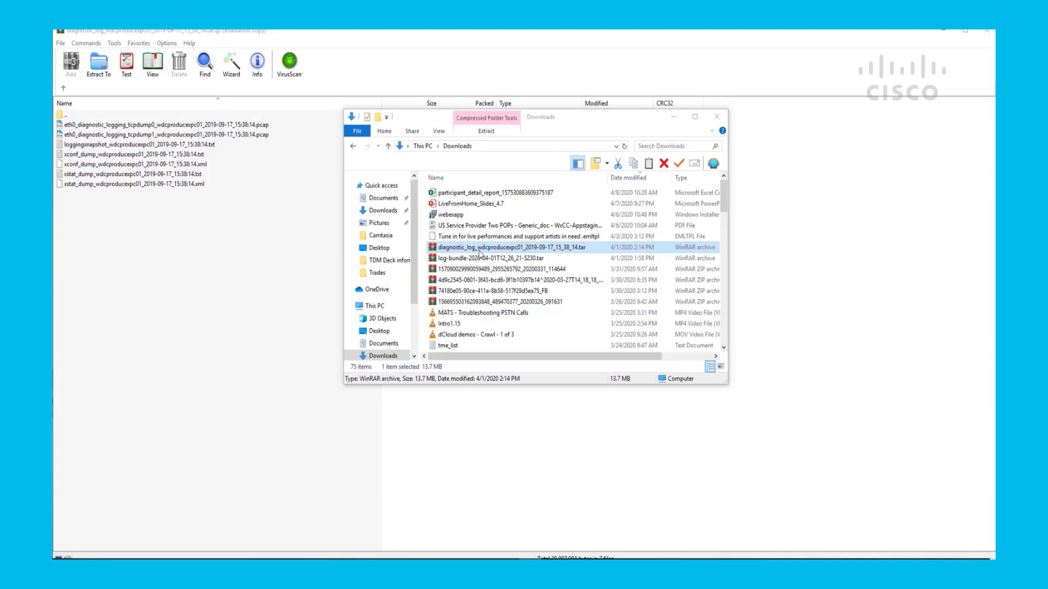
mouse_move(564, 257)
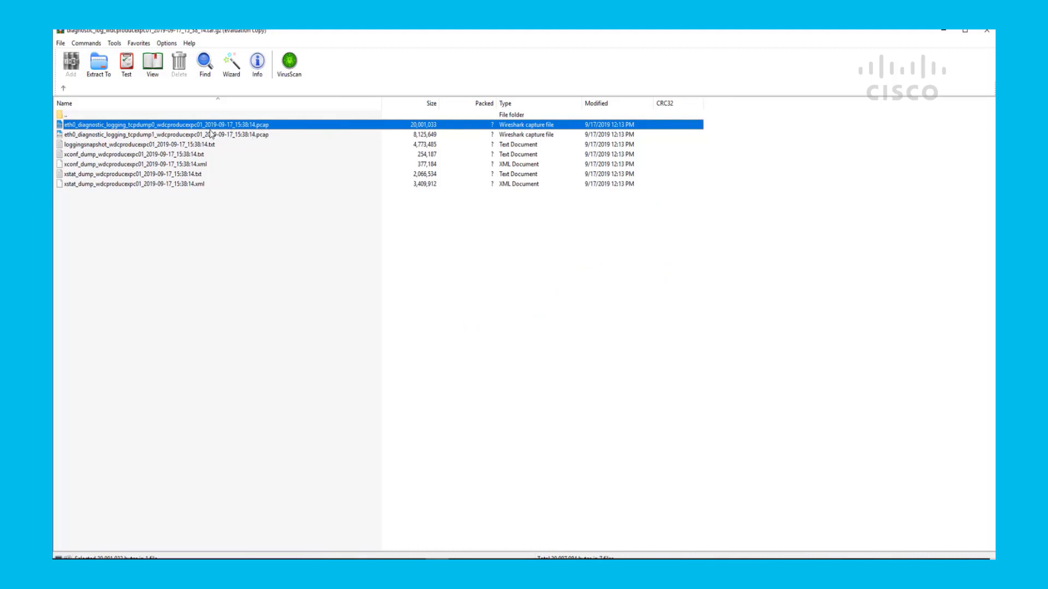
- Load the tcpdump0 capture in Wireshark and start an ip filter for endpoint 10.28.73.230 from the notes
double_click(161, 124)
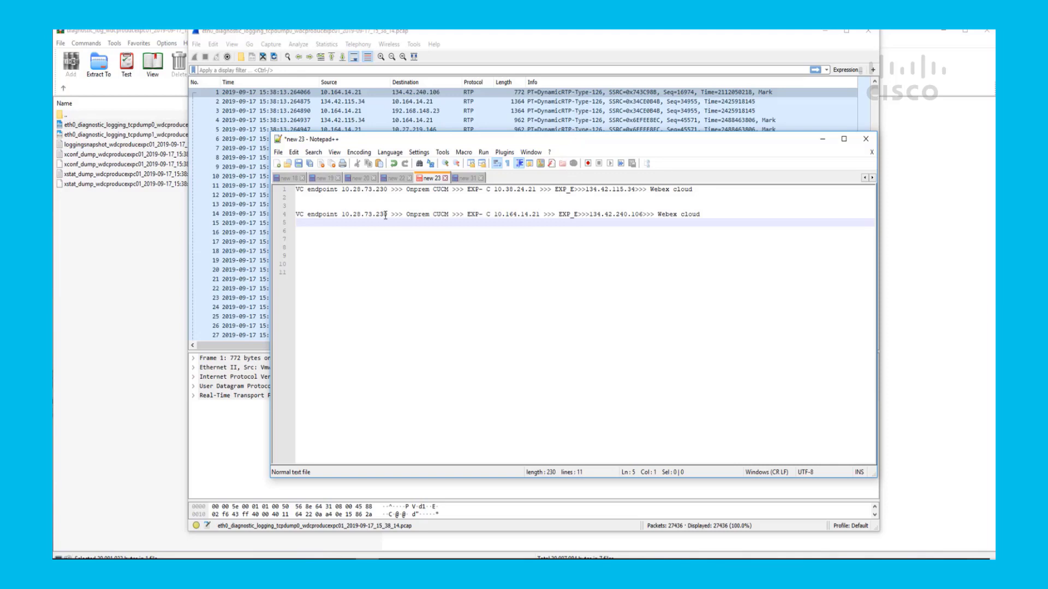
double_click(353, 214)
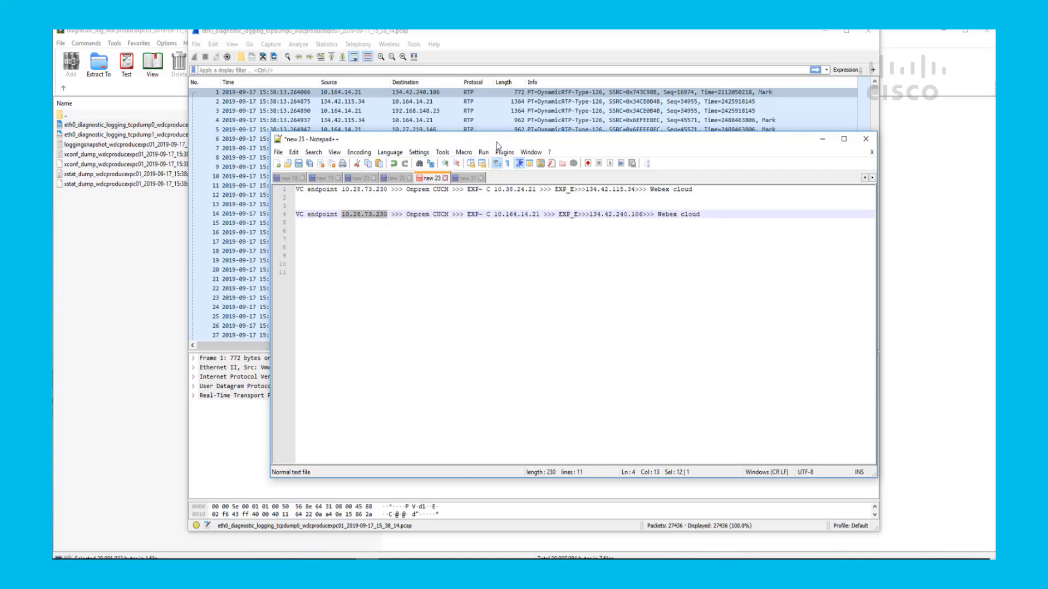
type("ip.addr == 10.28.73.230")
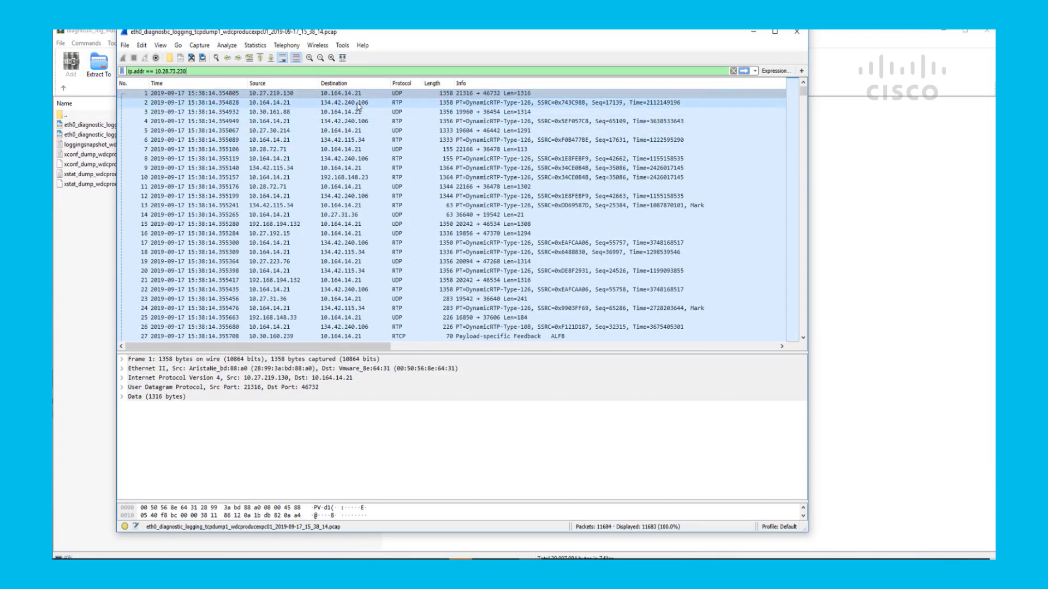
mouse_move(411, 97)
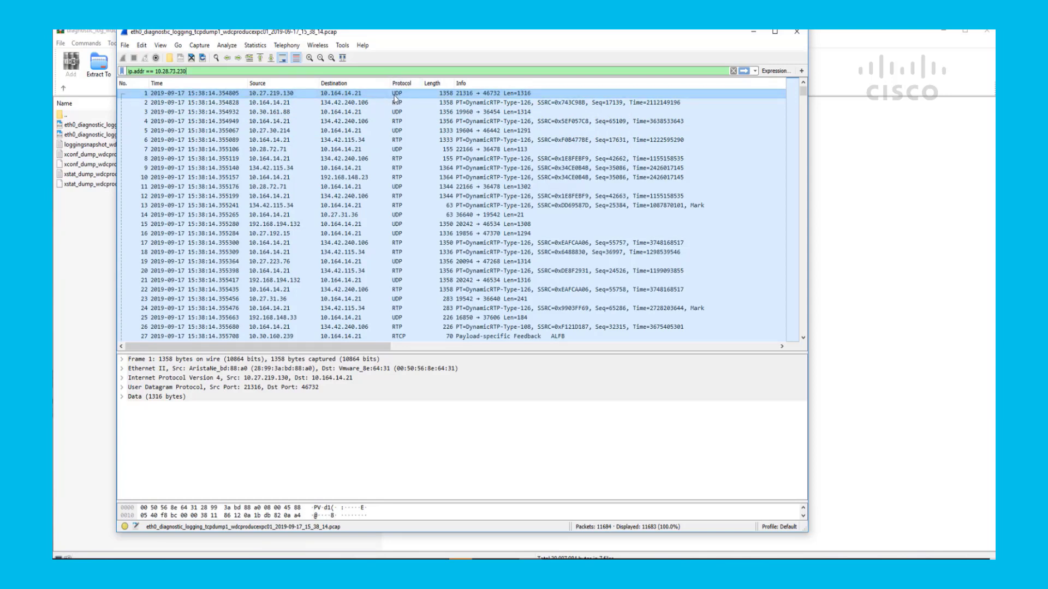
- Via Decode As on packet 1, set UDP port 21316 to decode as RTP and confirm
right_click(399, 95)
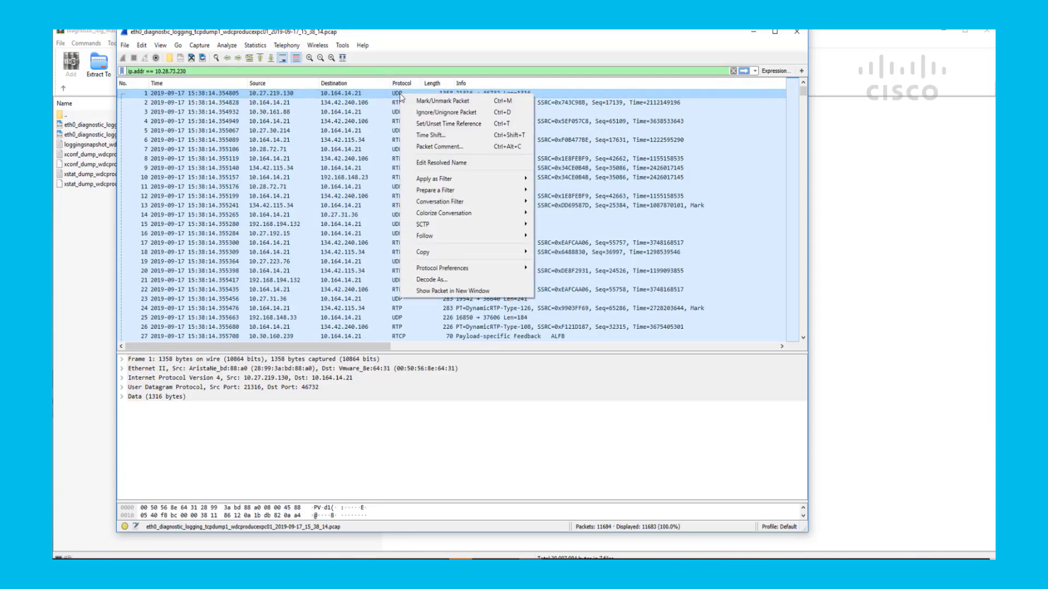
left_click(424, 252)
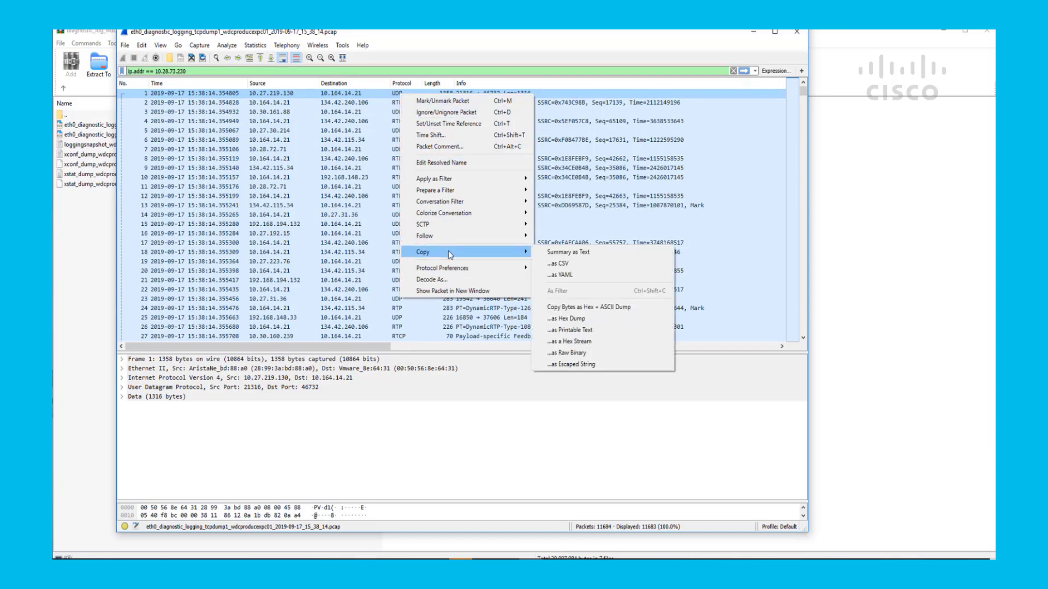
mouse_move(445, 278)
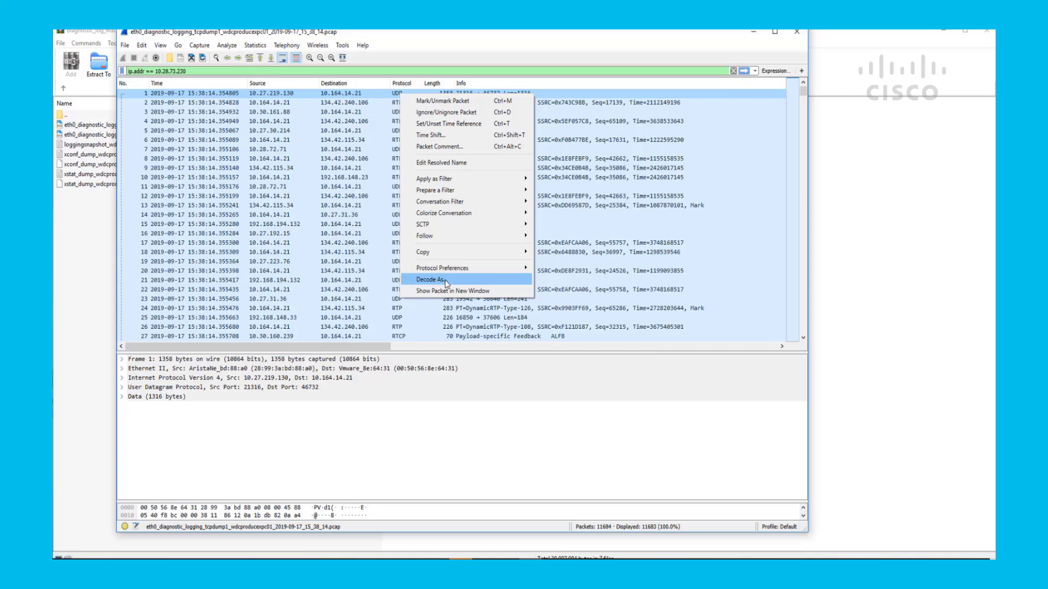
left_click(430, 281)
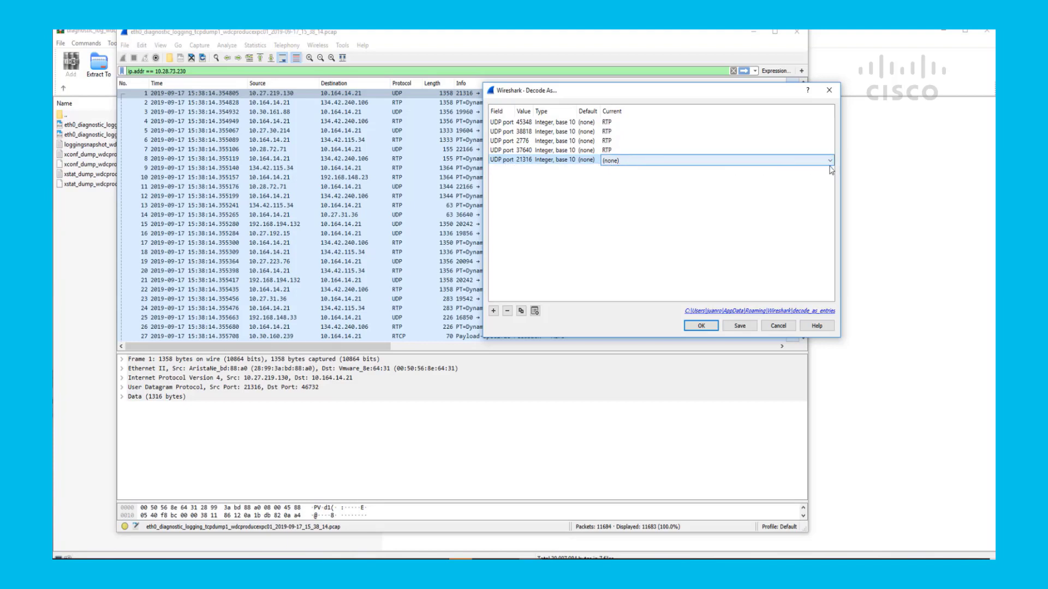
left_click(828, 162)
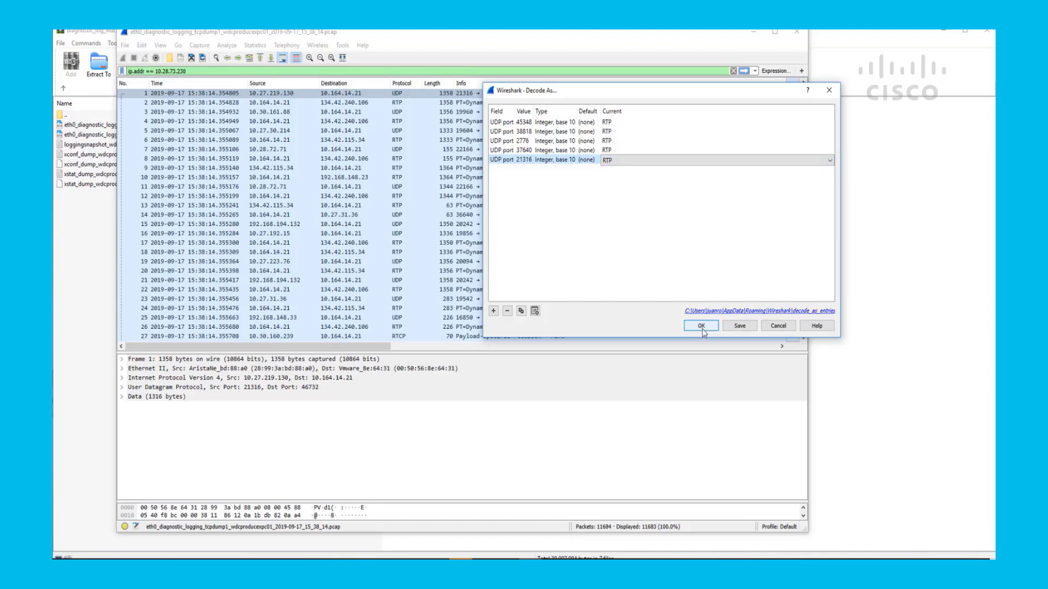
left_click(701, 325)
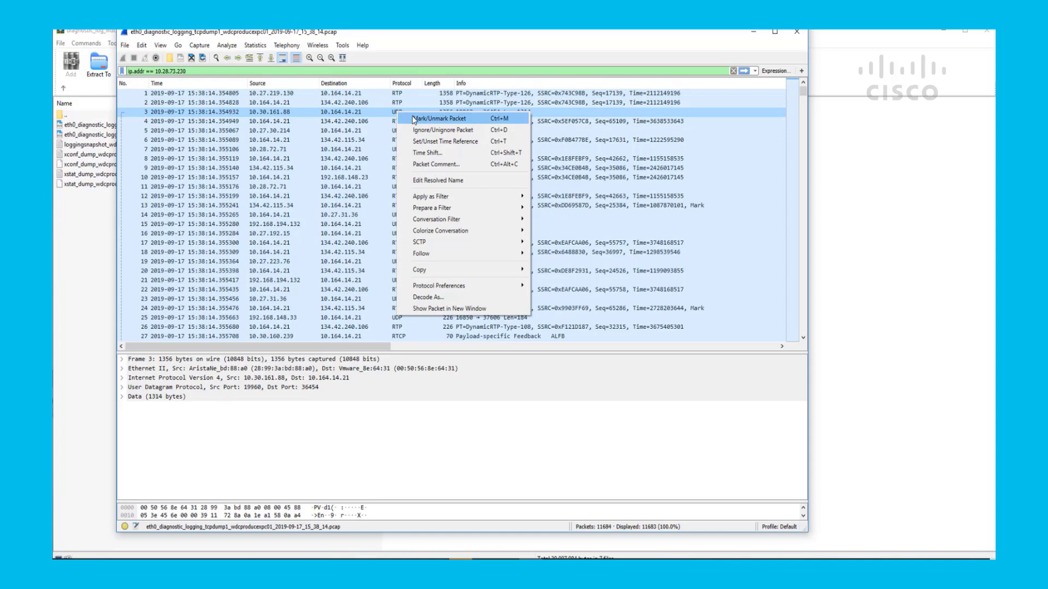
mouse_move(427, 270)
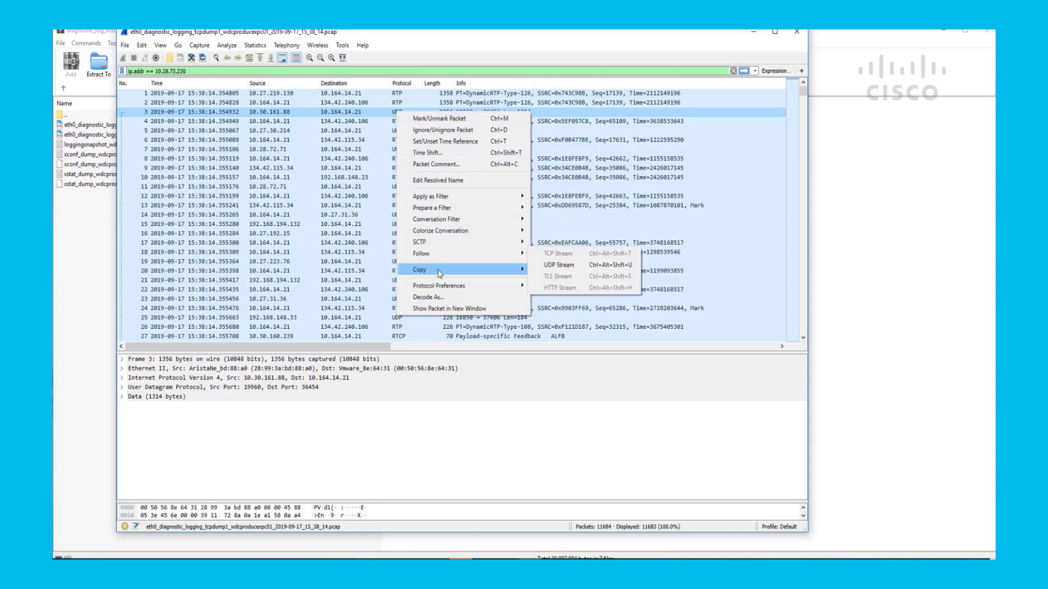
- Via Decode As on packet 3, set UDP port 19960 to decode as RTP too
left_click(428, 297)
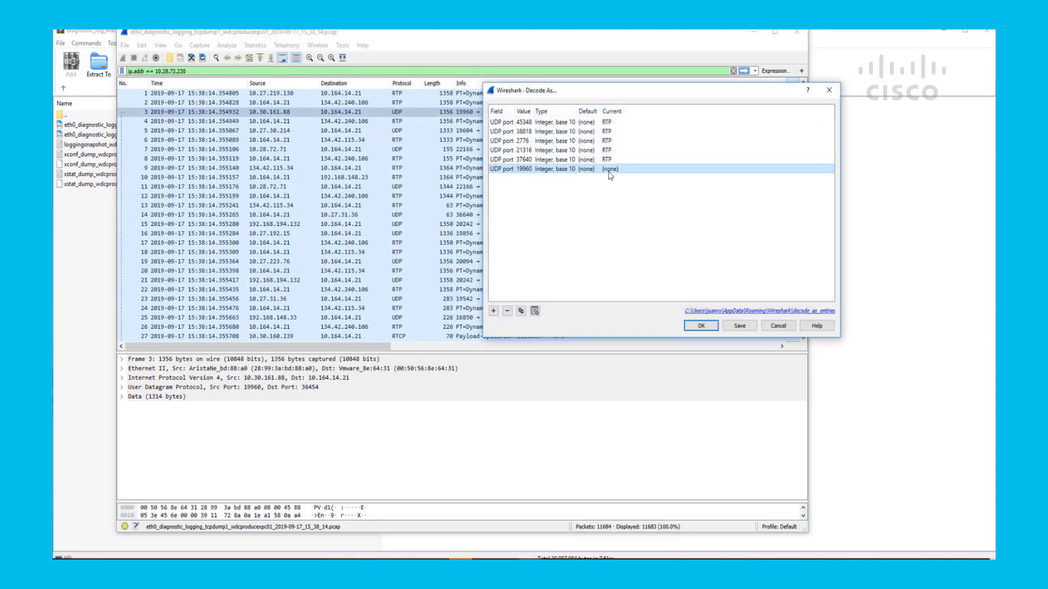
left_click(826, 169)
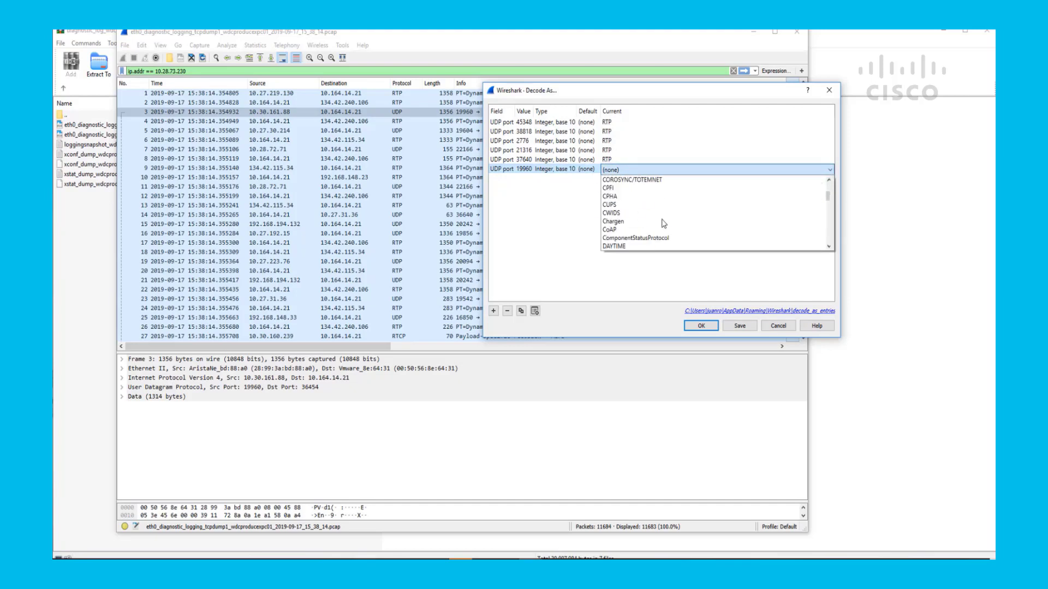
scroll("down", 3)
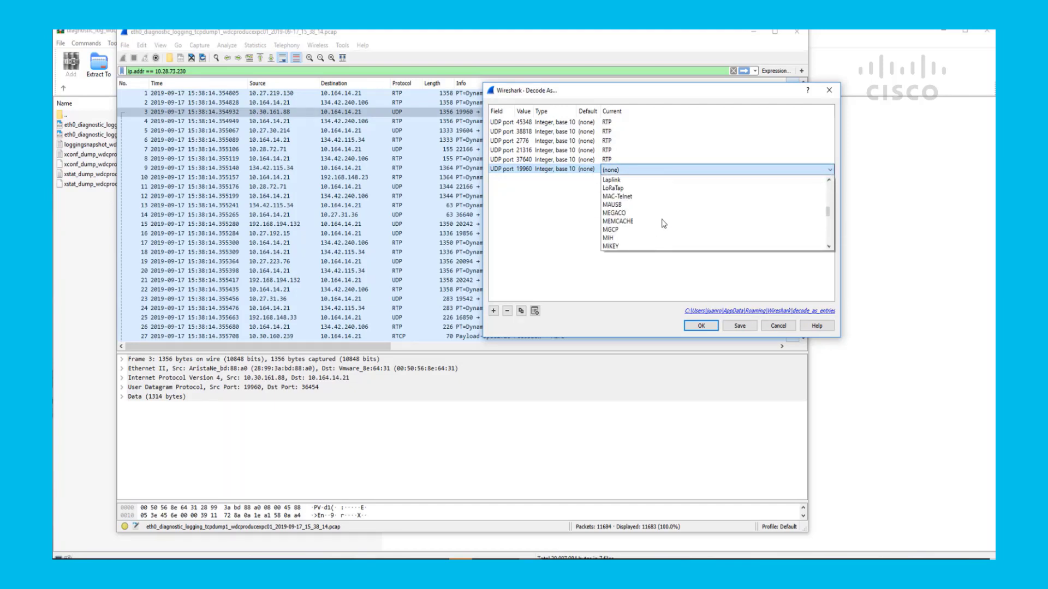
left_click(701, 326)
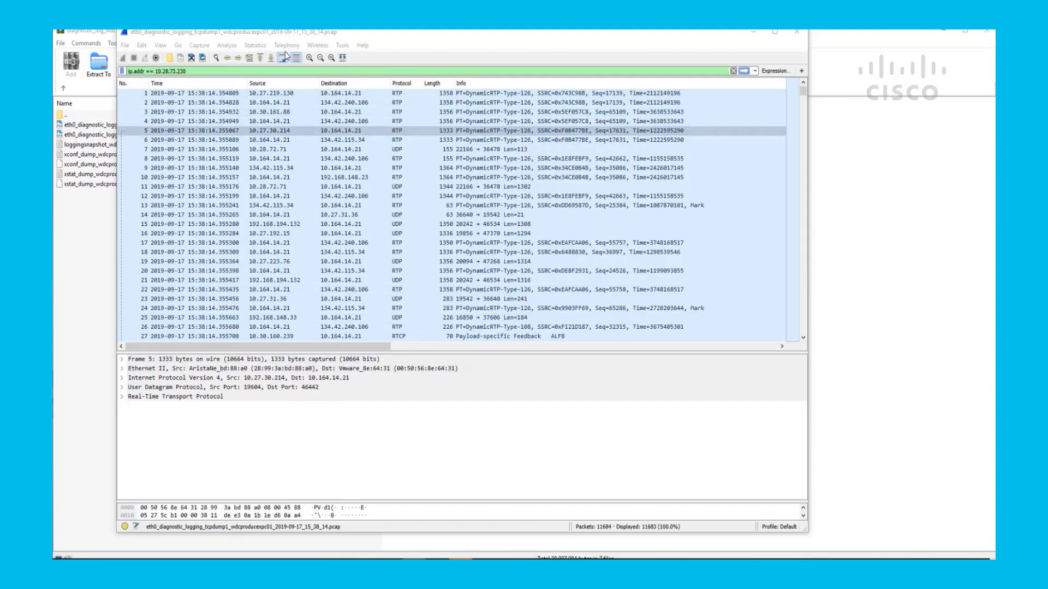
- Bring up Telephony > RTP > RTP Streams to list every stream with its lost packets and jitter
left_click(286, 44)
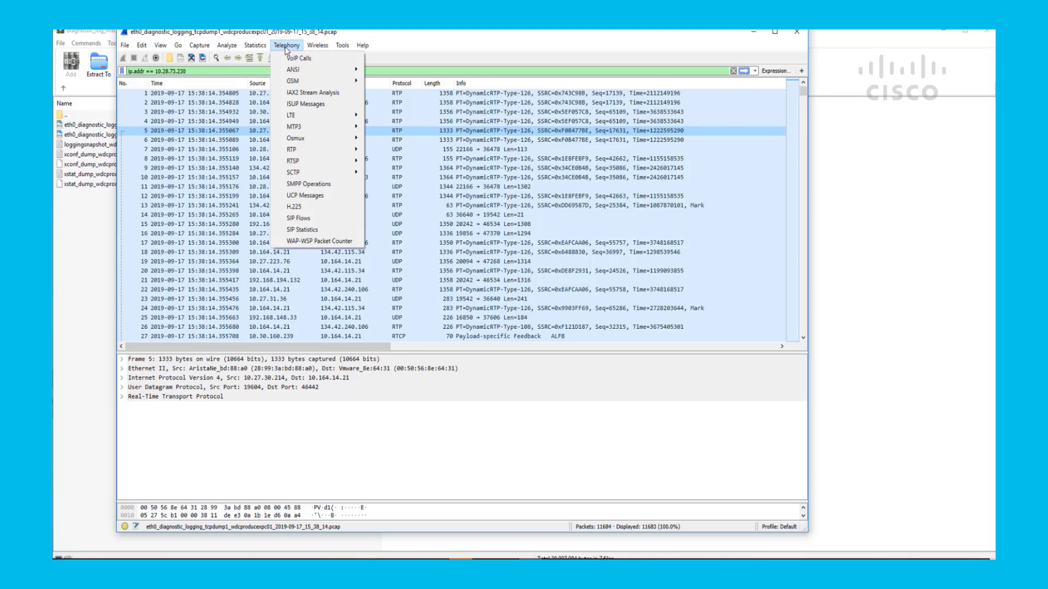
mouse_move(294, 148)
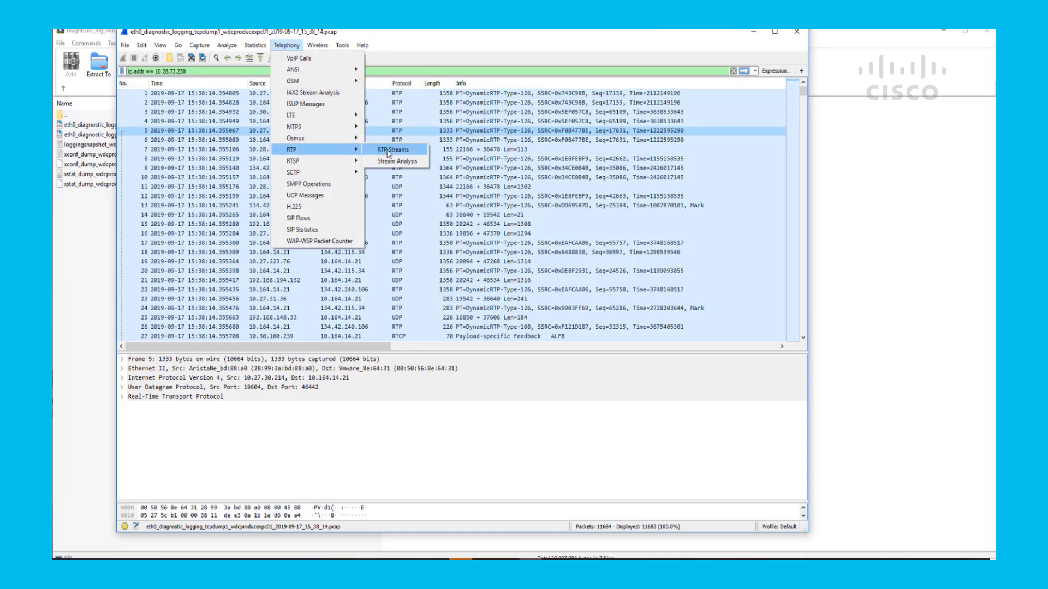
left_click(393, 150)
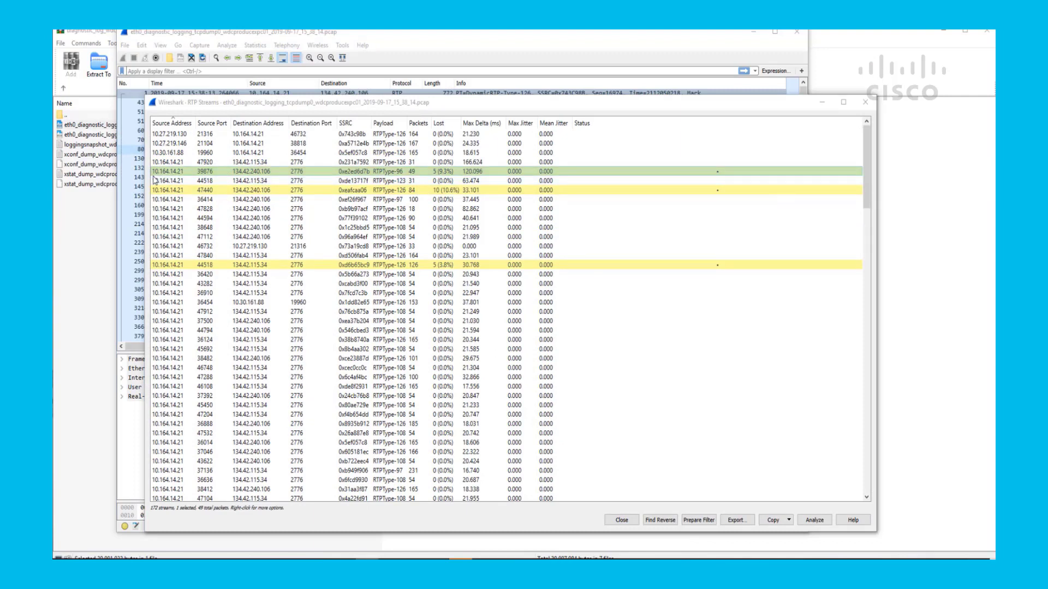
mouse_move(183, 179)
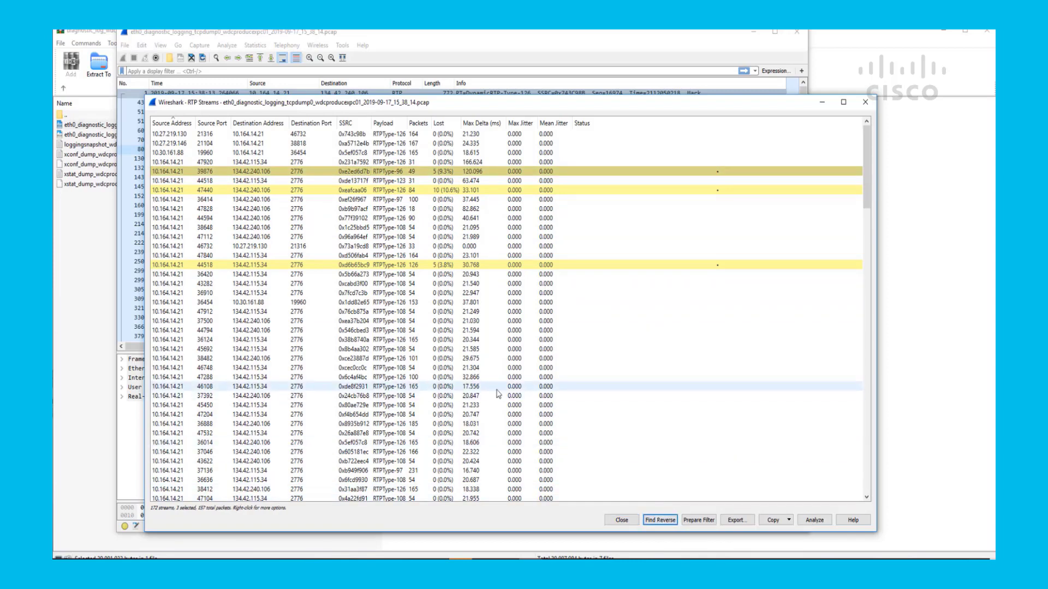
- Use Find Reverse to flag the lossy streams' reverse streams and pick one stream for filtering
left_click(649, 519)
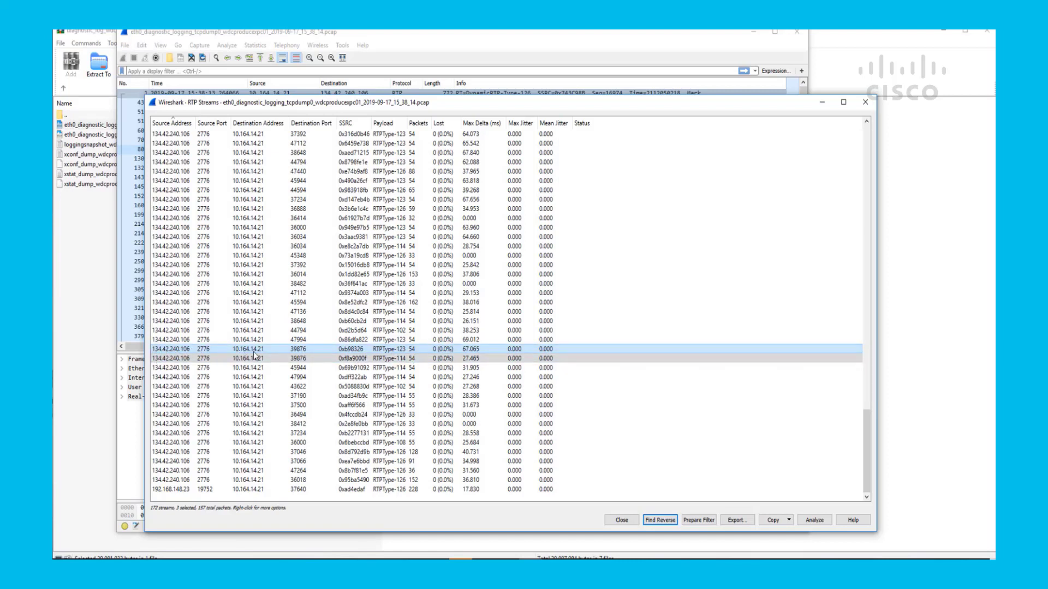
mouse_move(473, 353)
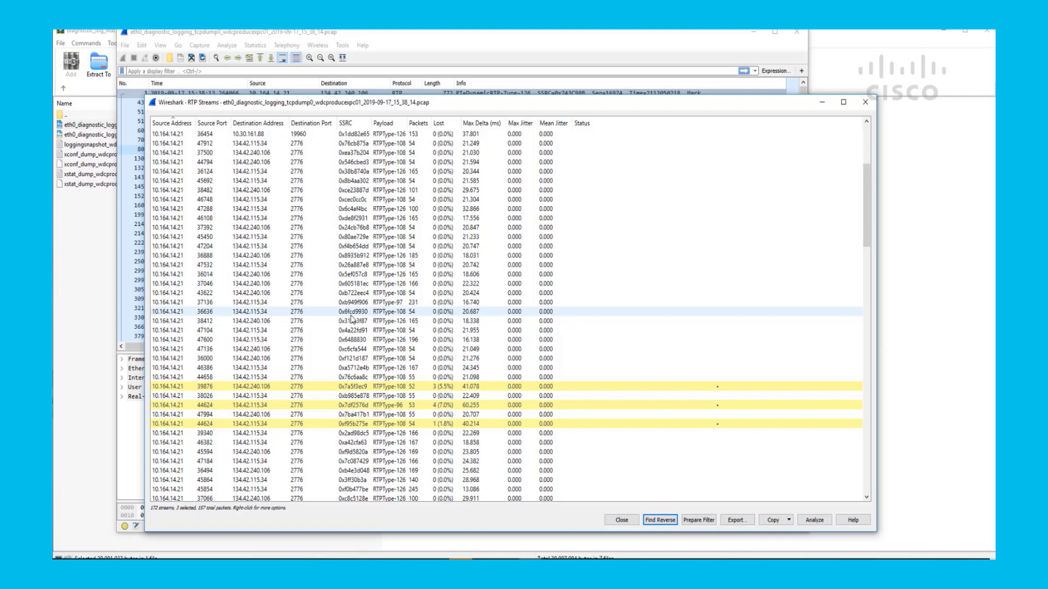
left_click(358, 389)
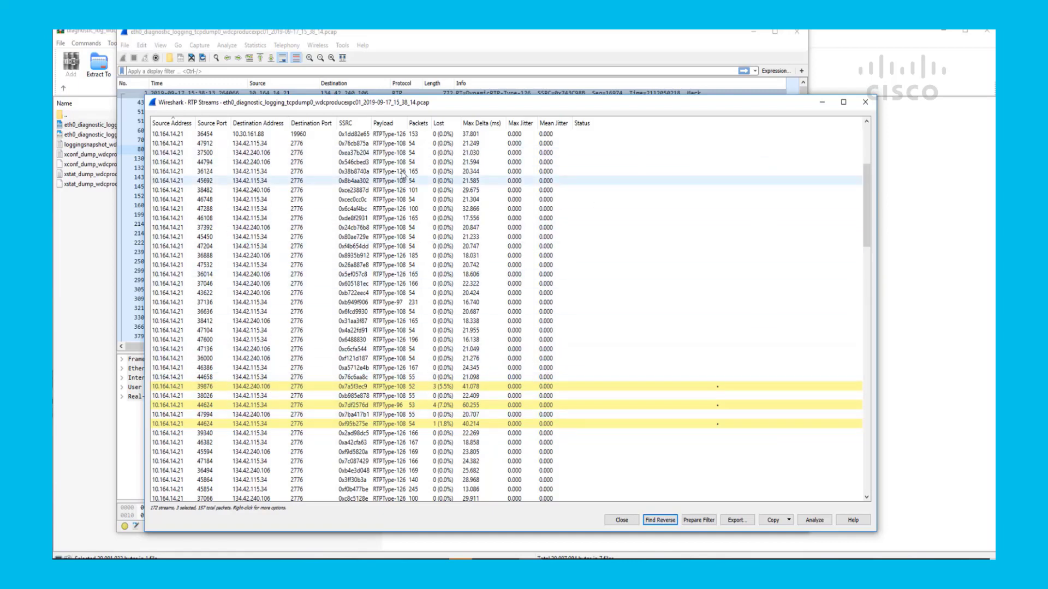
mouse_move(865, 103)
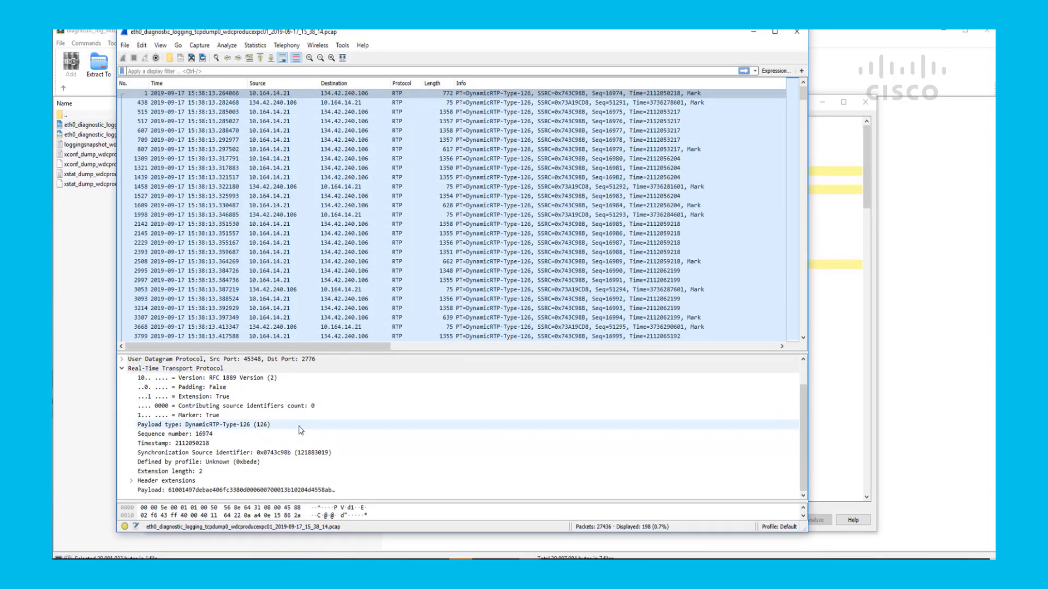
- Select the Synchronization Source identifier 0x0743c98b and bring up its Copy options
left_click(233, 453)
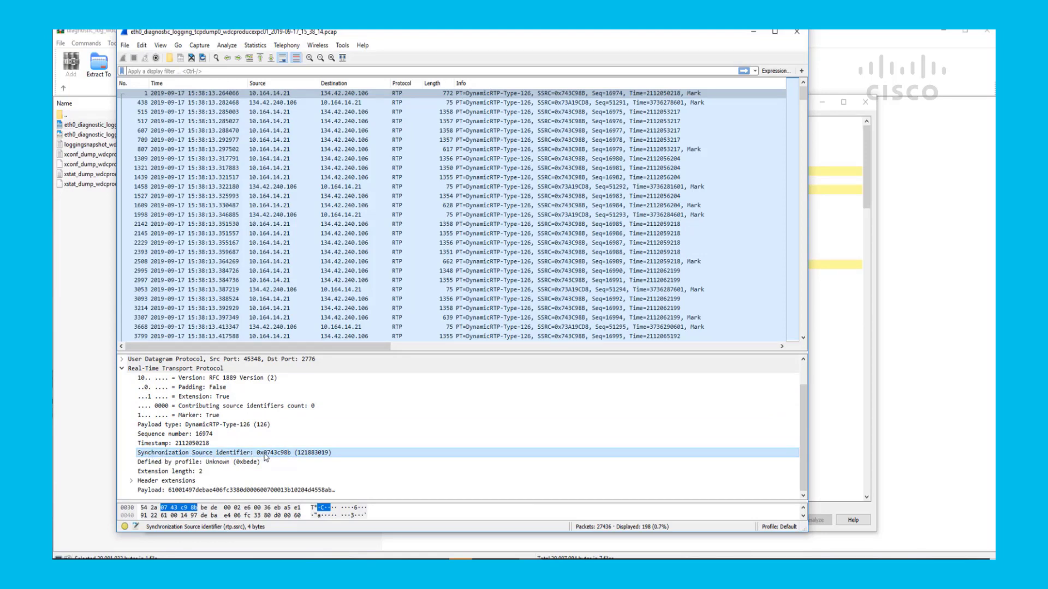
right_click(264, 457)
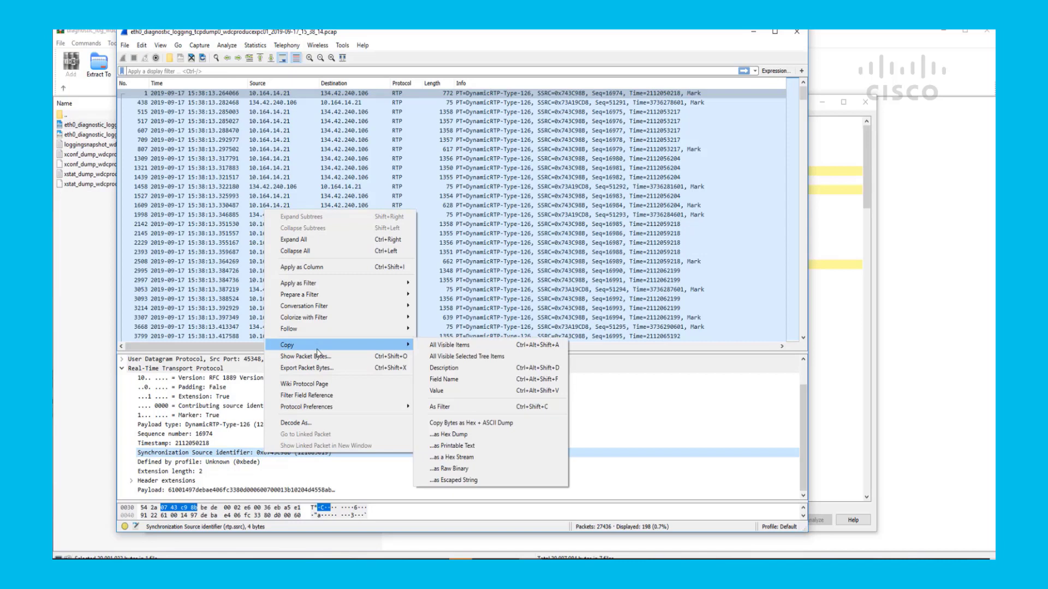